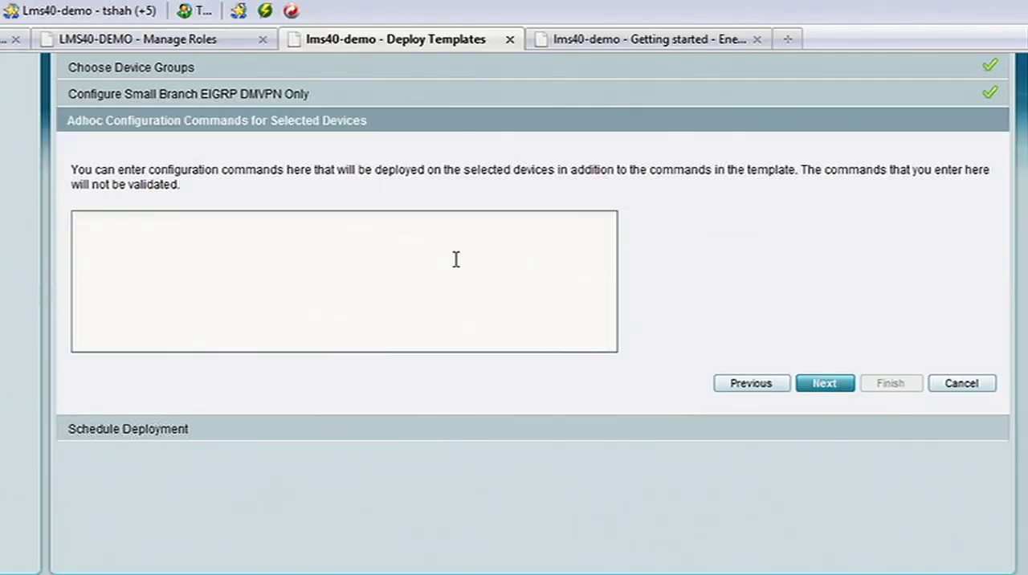
pyautogui.moveTo(867, 408)
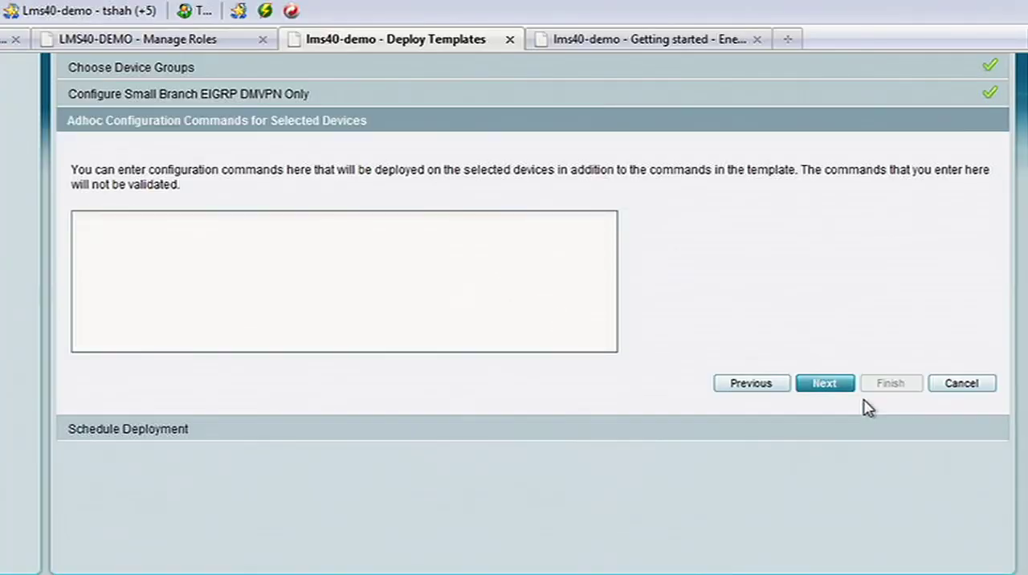
pyautogui.moveTo(825, 383)
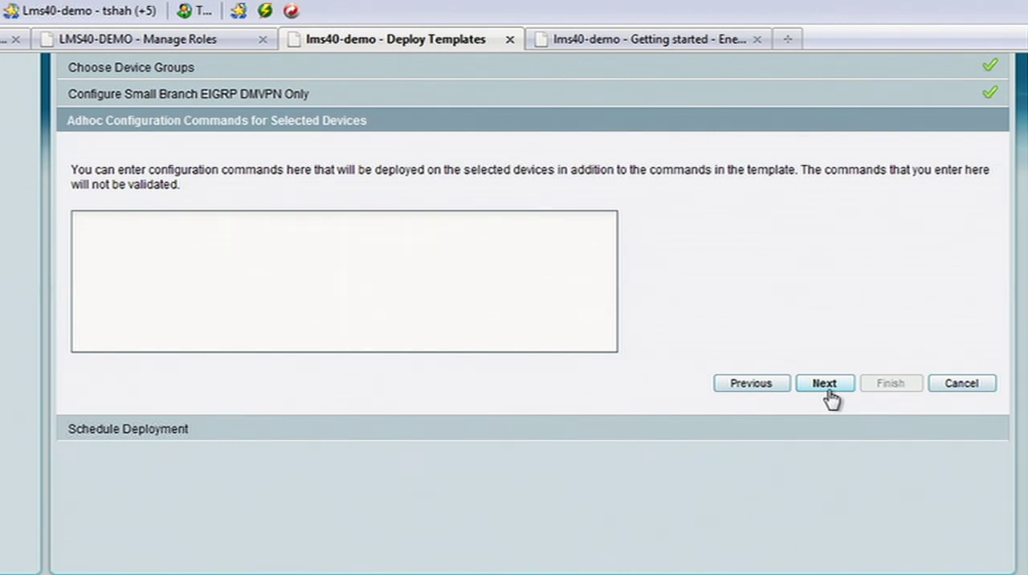
# Skip adhoc commands to reach Schedule Deployment and preview the generated CLI for device 20.20.10.11.
pyautogui.click(823, 382)
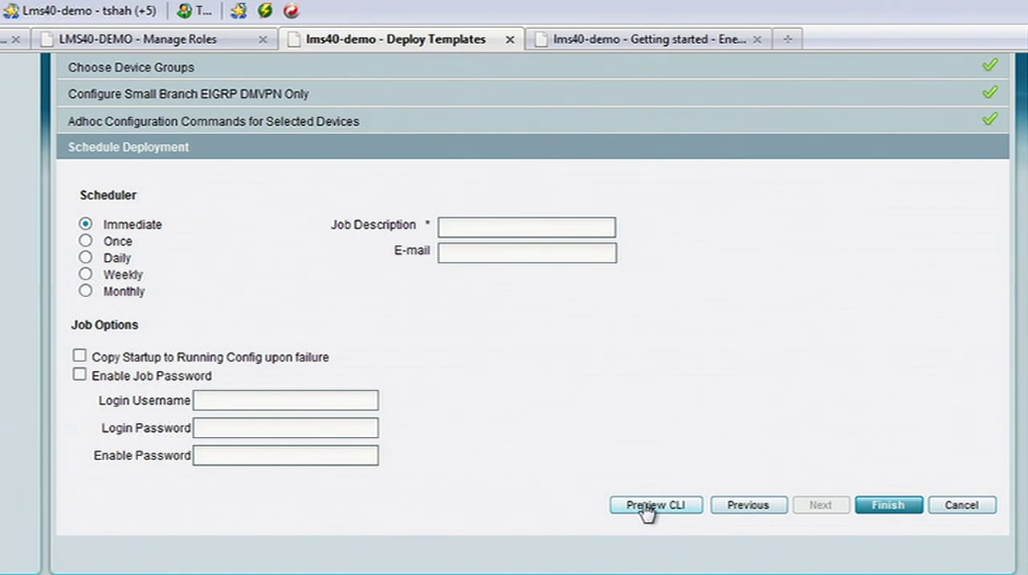
pyautogui.click(655, 504)
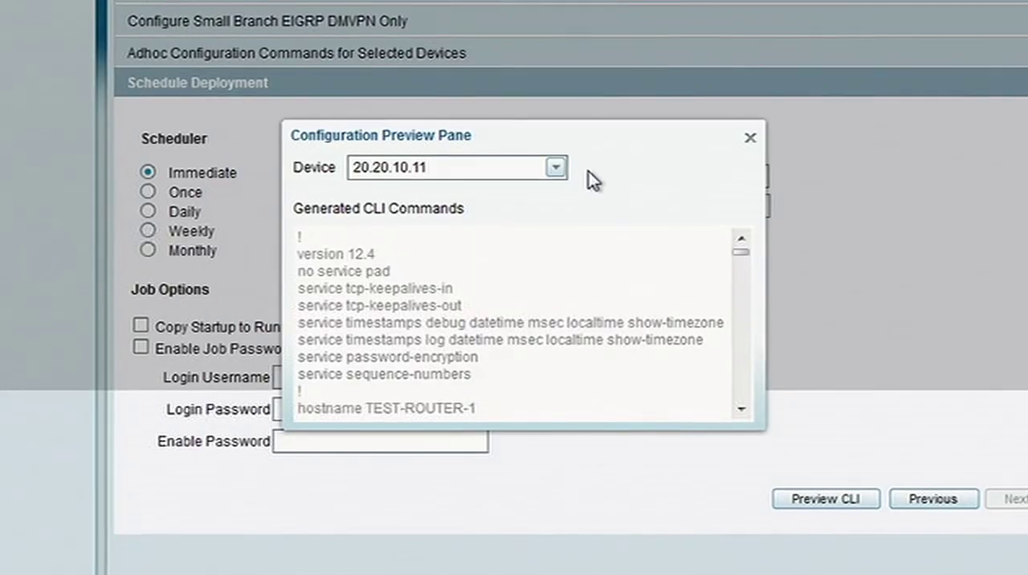